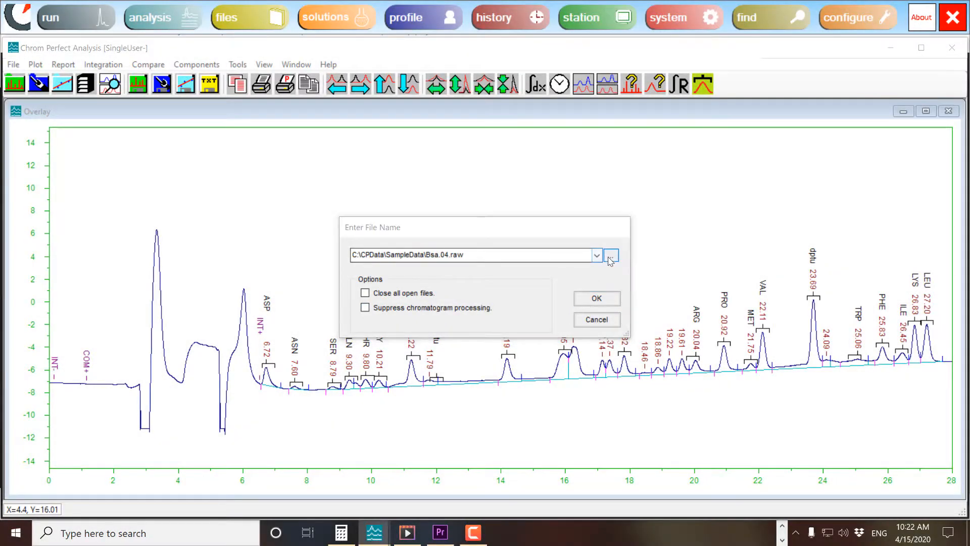
Load the Bsa .raw chromatograms, overlay them in one plot, and bring up Stagger Setup.
click(611, 254)
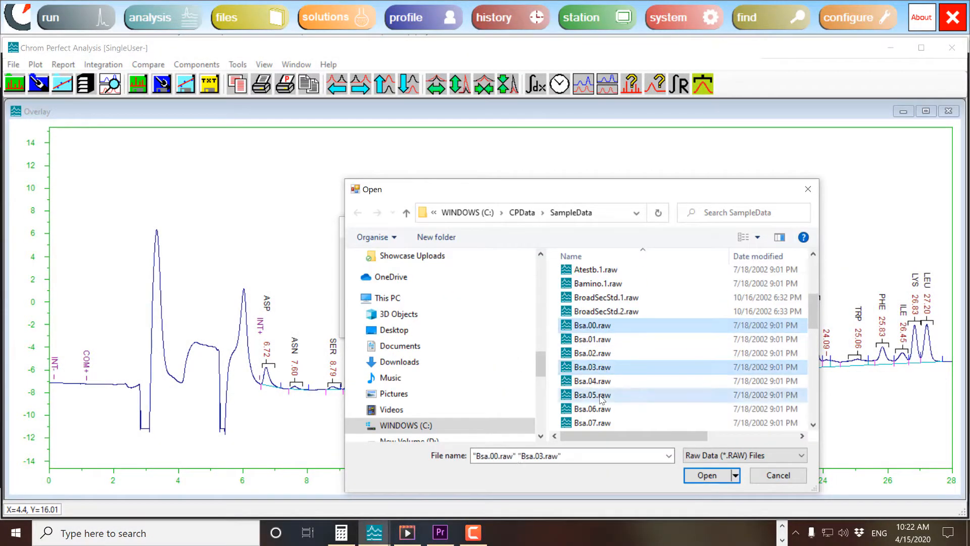
click(706, 475)
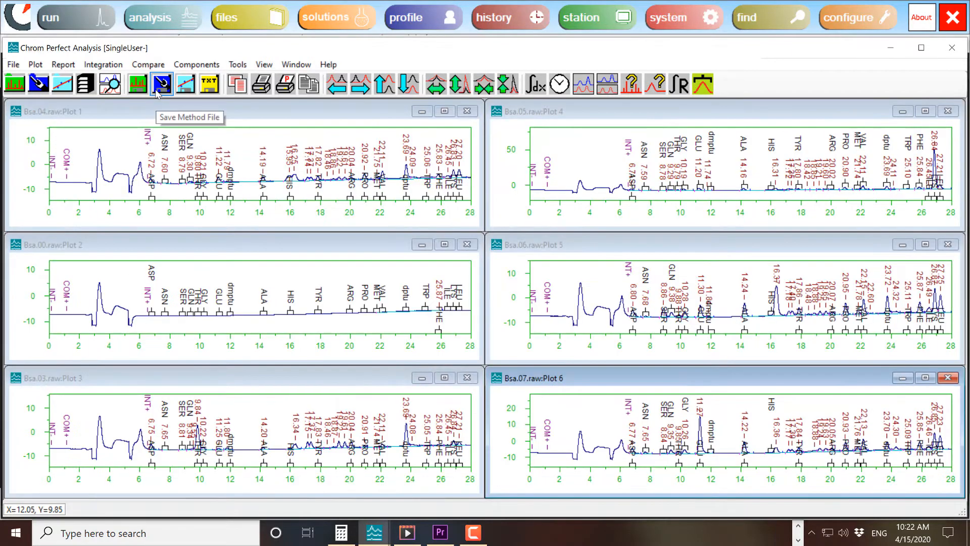
click(147, 65)
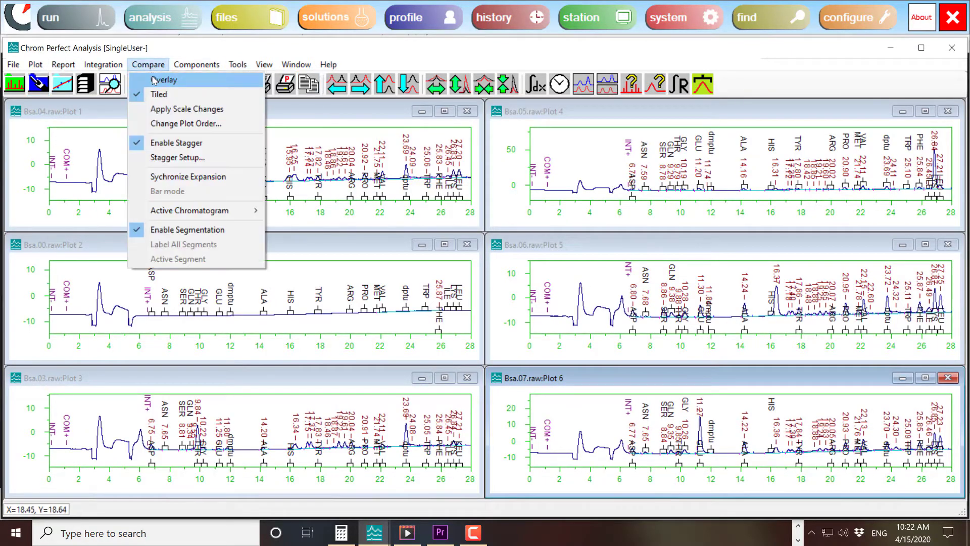
click(164, 80)
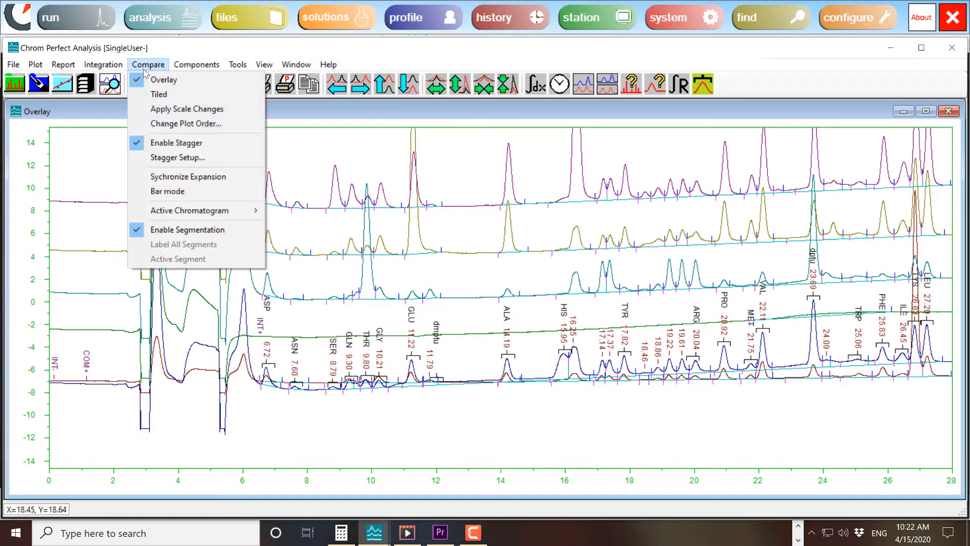
click(178, 157)
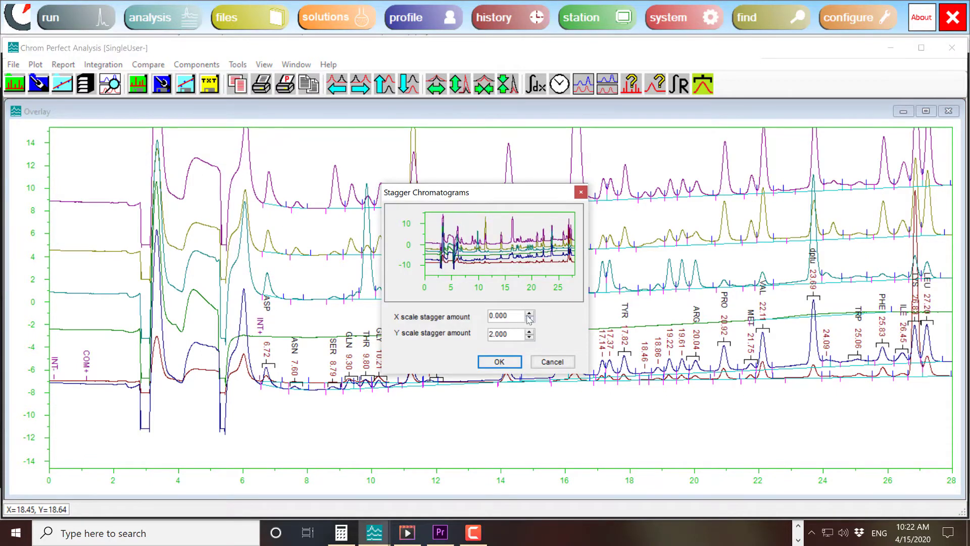
Insert a Set Baseline Now (SBN) event at a chosen position on the Amino.1 plot.
click(103, 64)
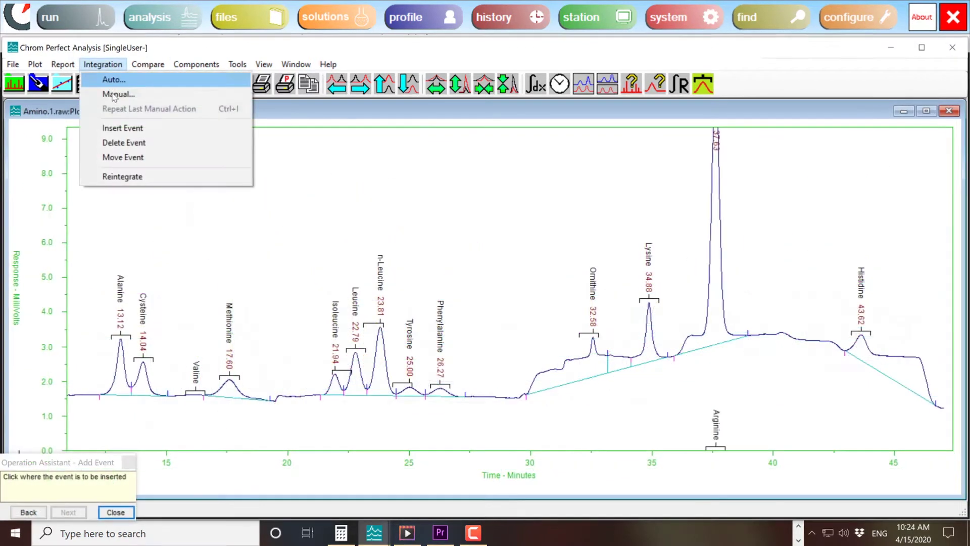
click(122, 128)
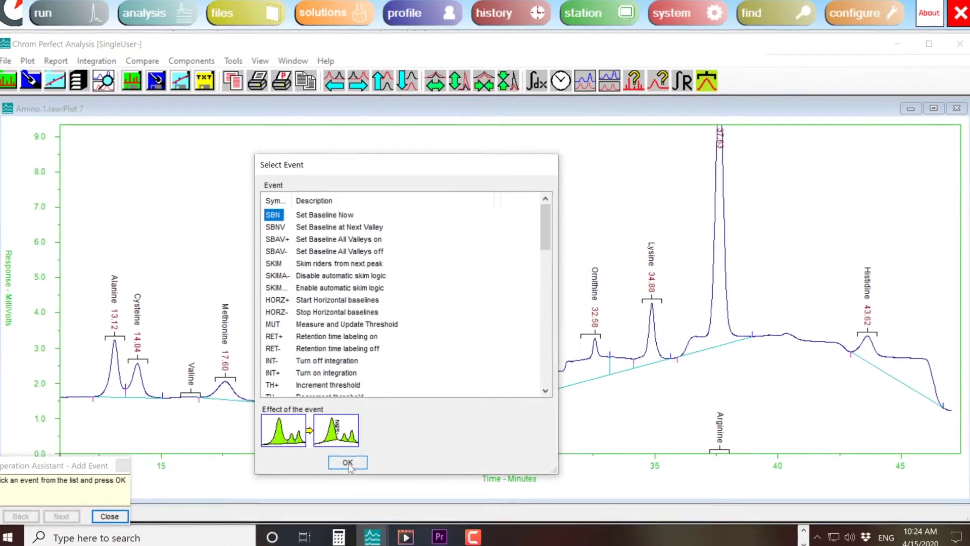
click(347, 463)
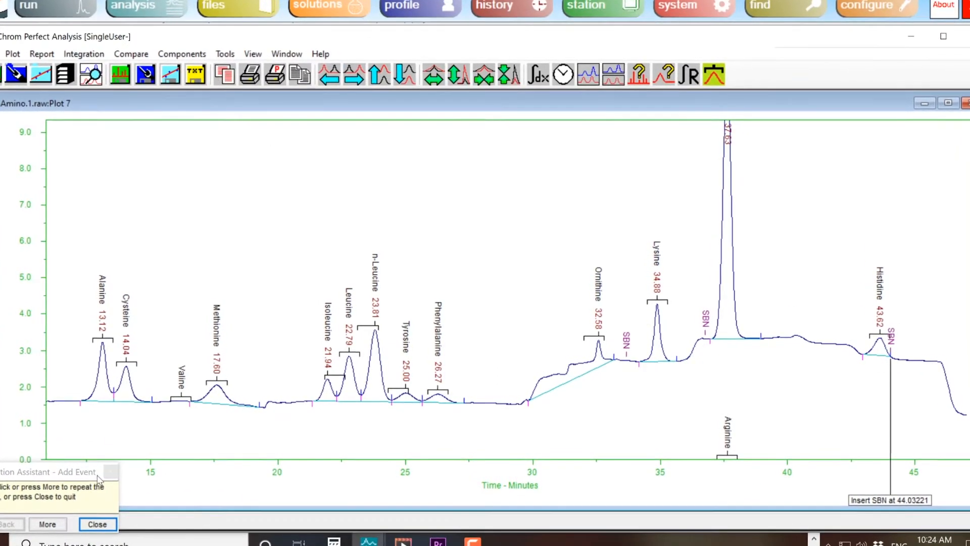
Move an existing peak integration event to a new position on the chromatogram.
click(84, 54)
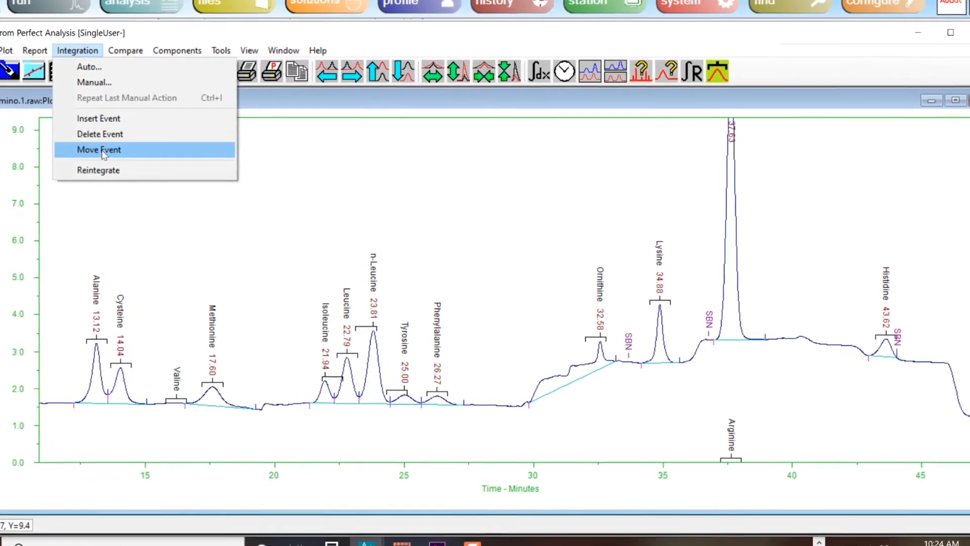
click(99, 150)
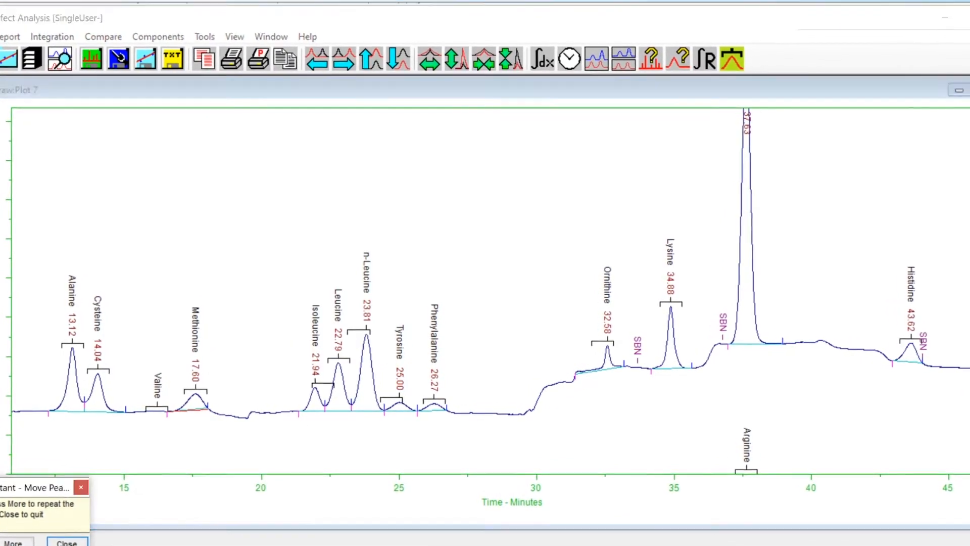
click(45, 54)
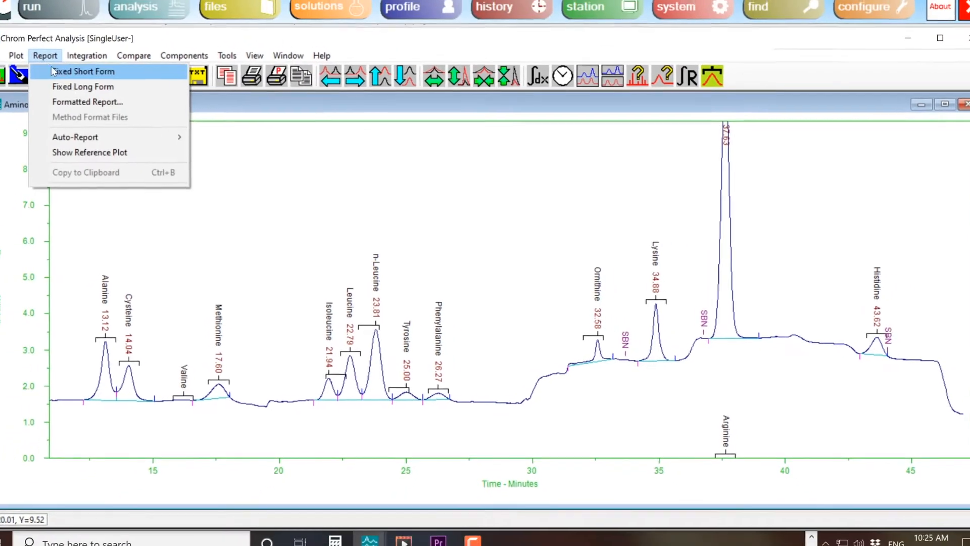
Generate the Plates system suitability report for Amino.1, then dismiss it.
click(83, 71)
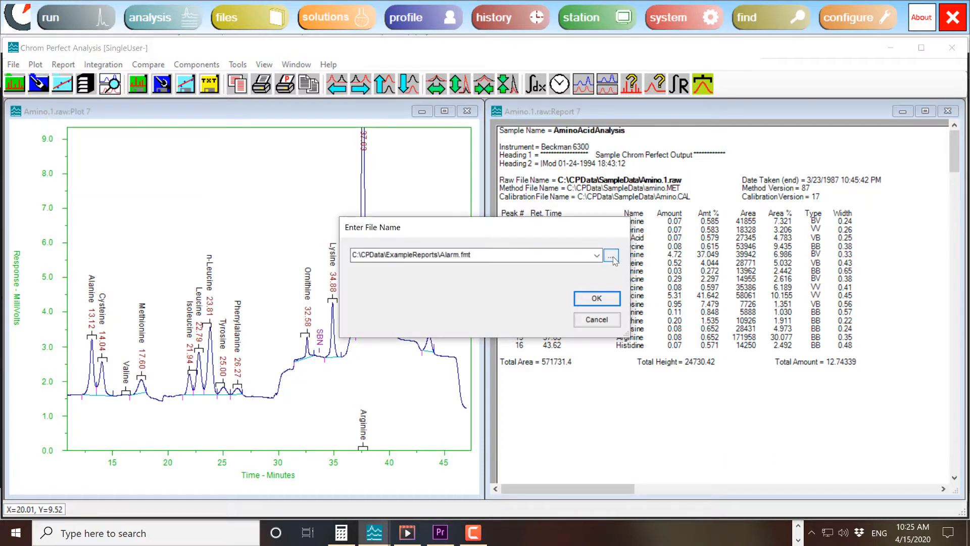
click(611, 255)
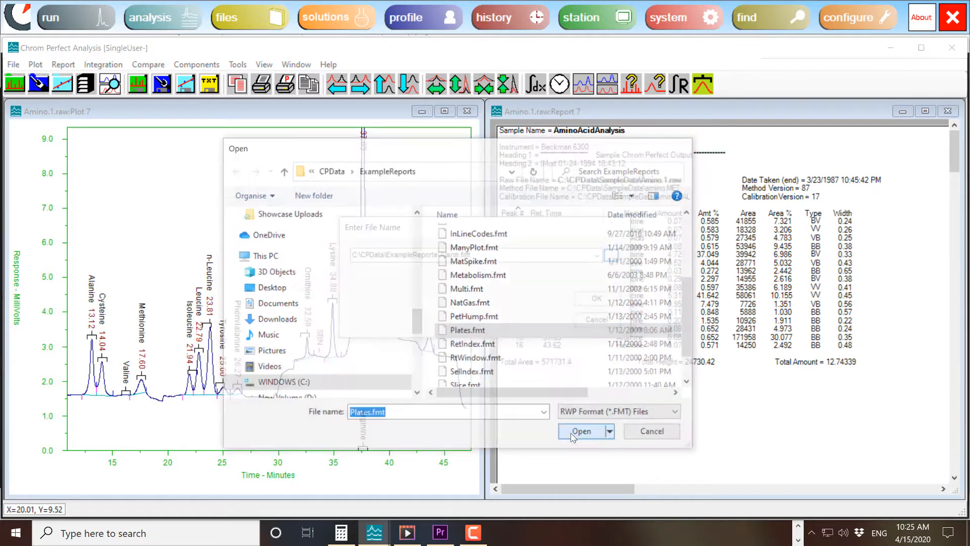
click(580, 430)
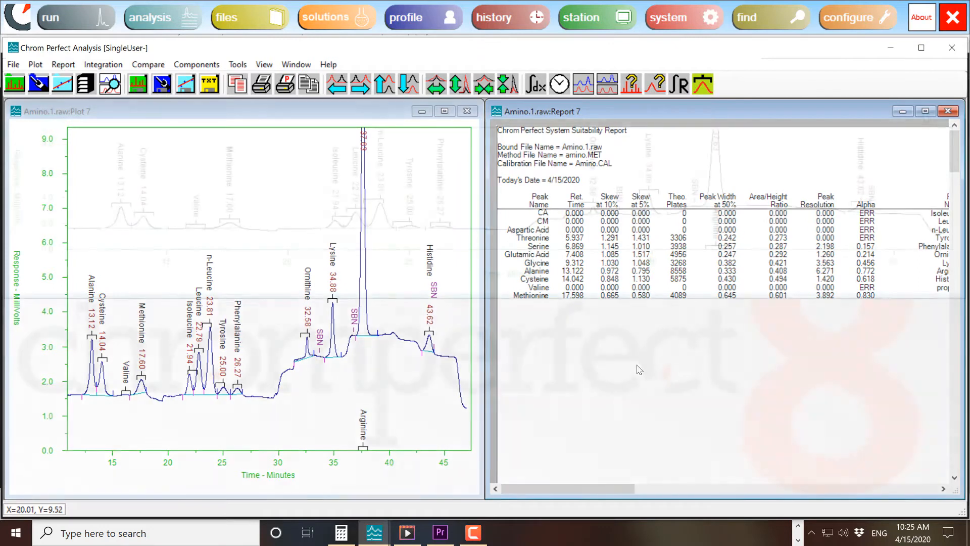
click(444, 111)
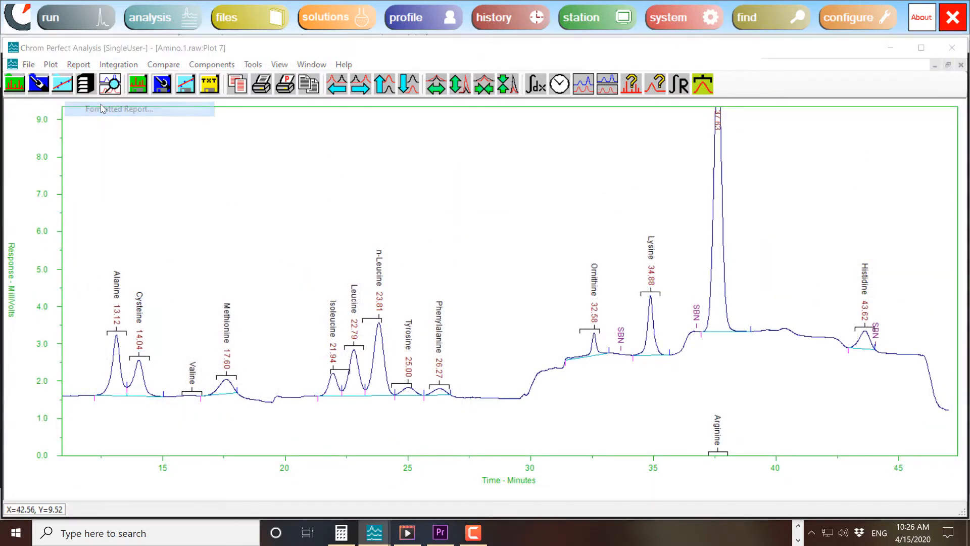
Produce a formatted report using Certif.fmt from ExampleReports and send it to Excel.
click(120, 109)
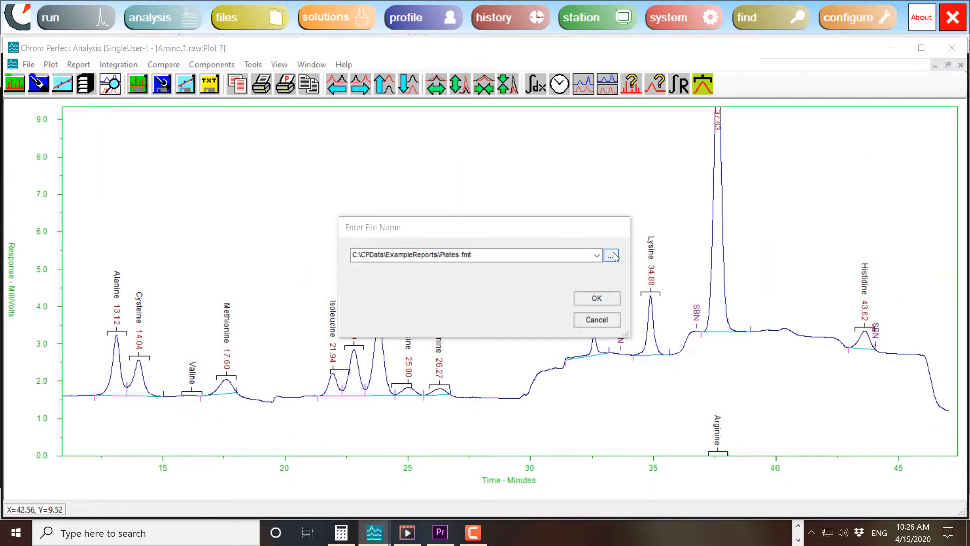
click(611, 254)
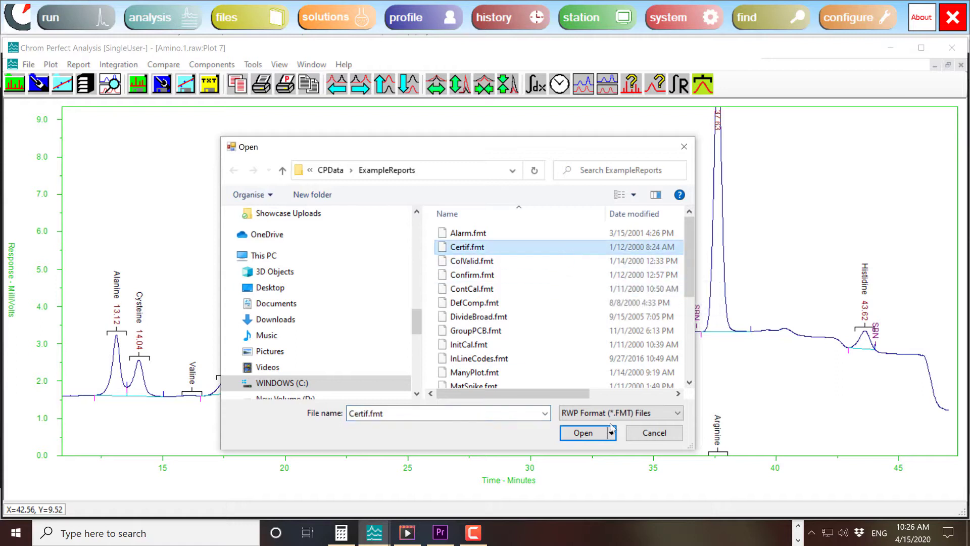
click(588, 433)
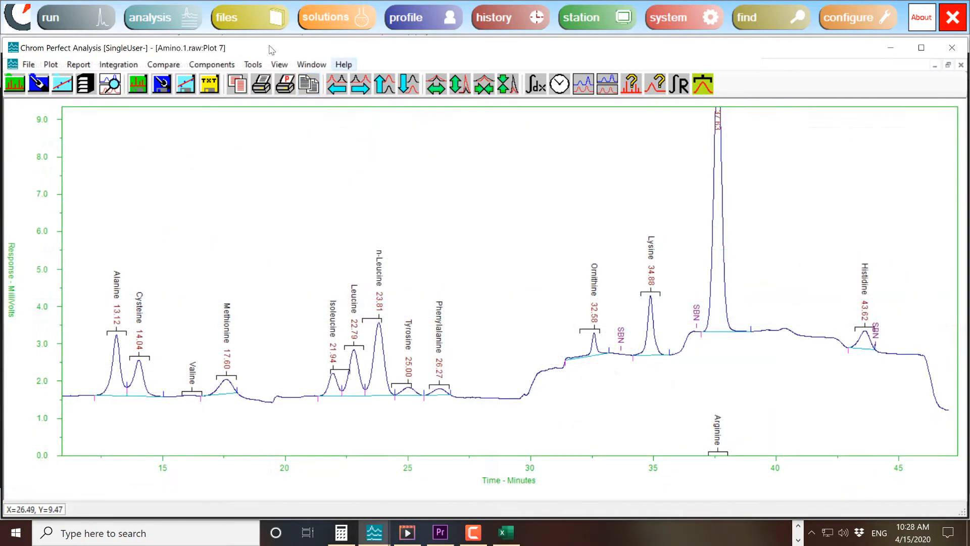
In Excel, chart the Amount for each amino acid as a column chart from the exported report.
click(78, 65)
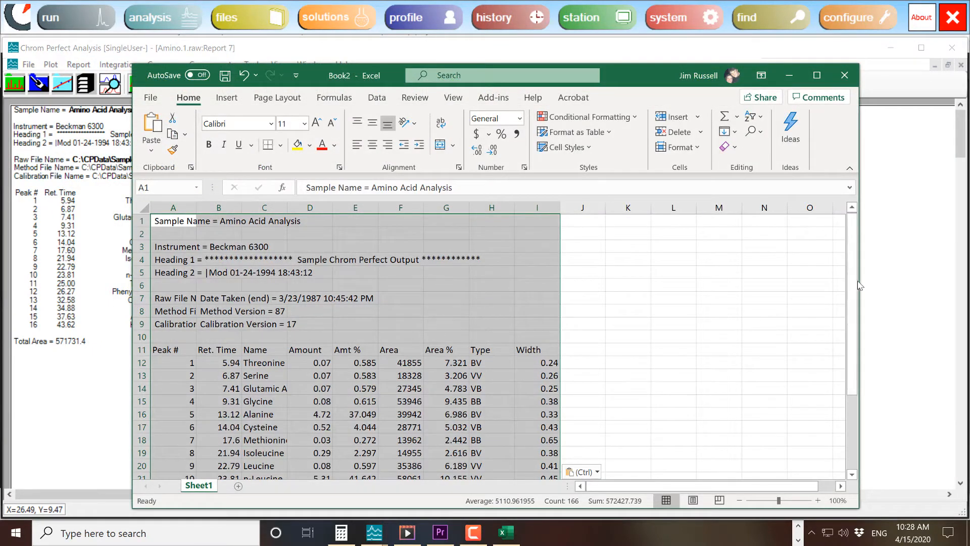
click(816, 75)
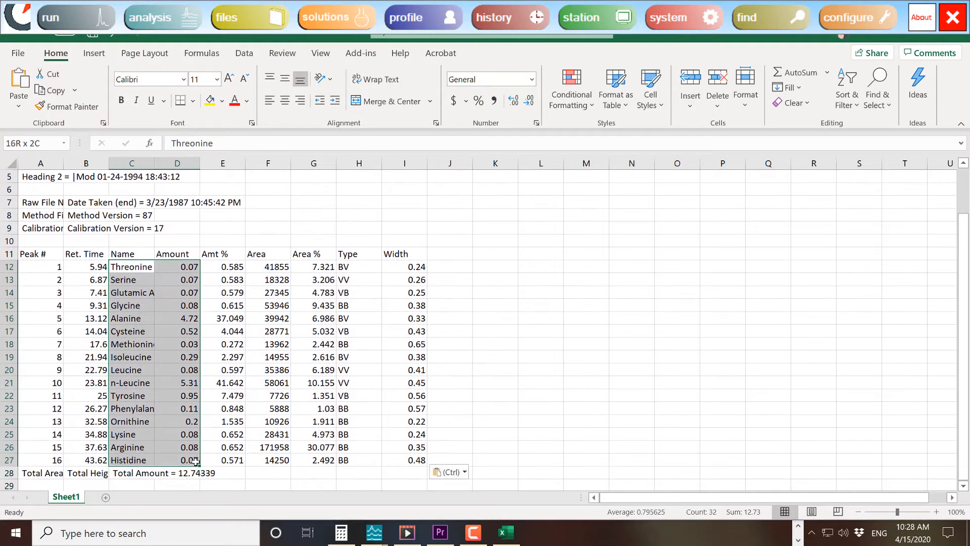
click(94, 53)
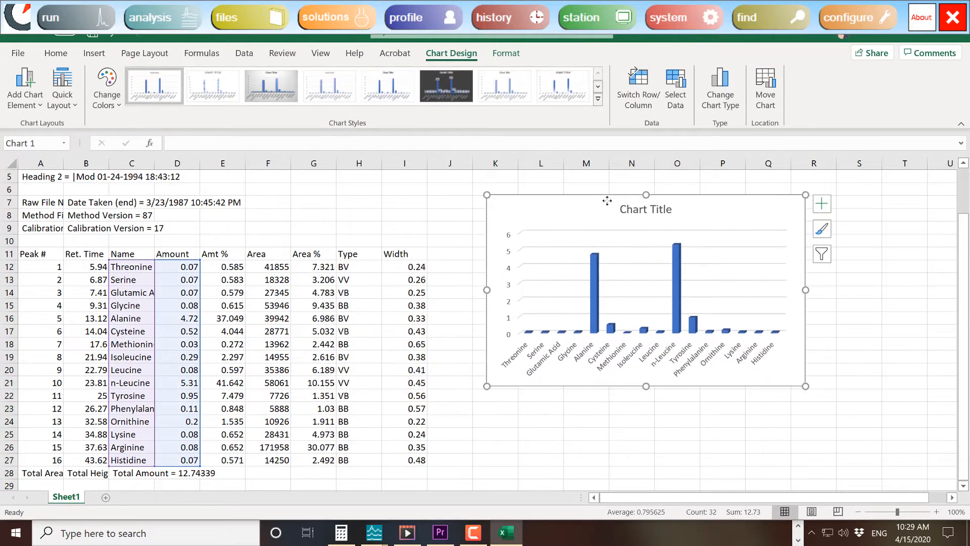
mouse_move(377, 533)
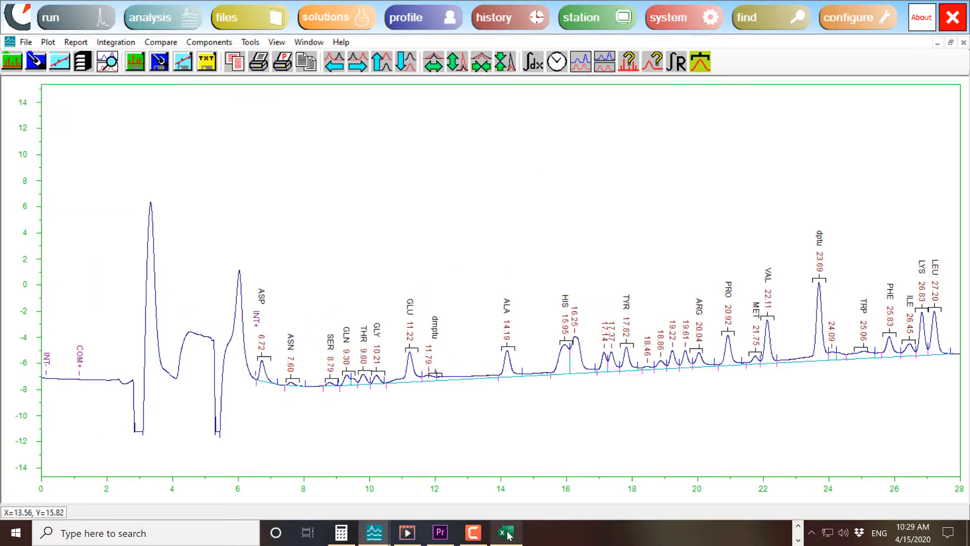
Load a ChemStation Data (*.CH) chromatogram spanning about 80 minutes with labelled peaks.
click(505, 532)
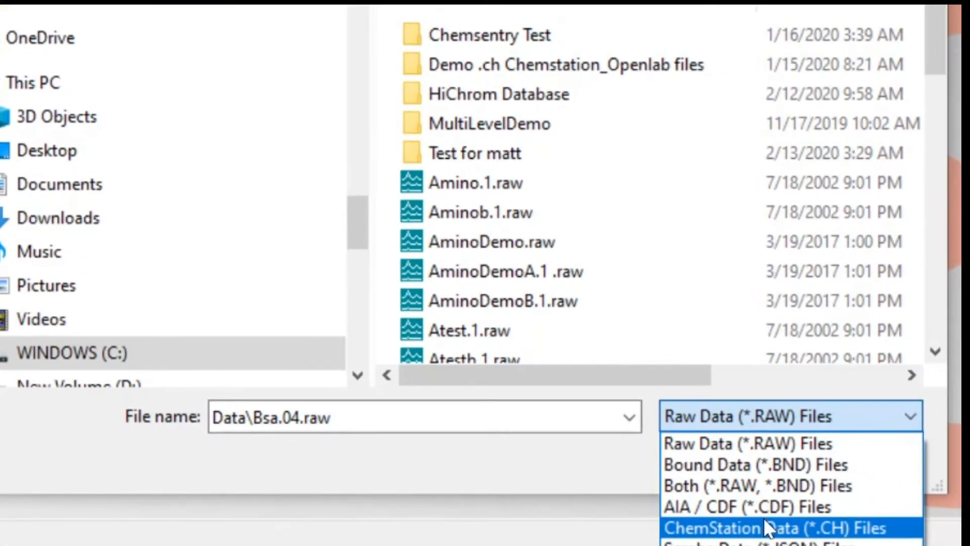
click(780, 528)
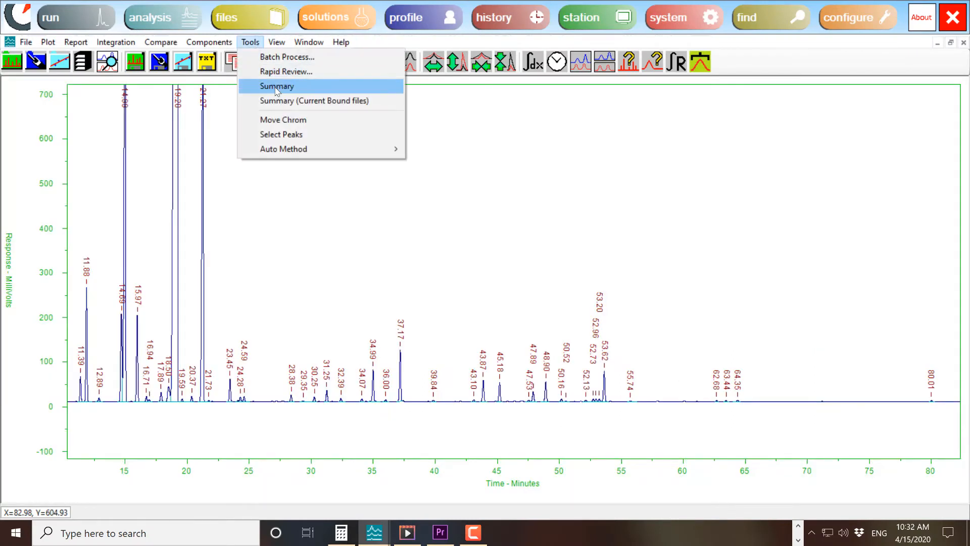
Build a multi-file summary via Tools > Summary, reviewing its Files, Components and Styles settings.
click(276, 86)
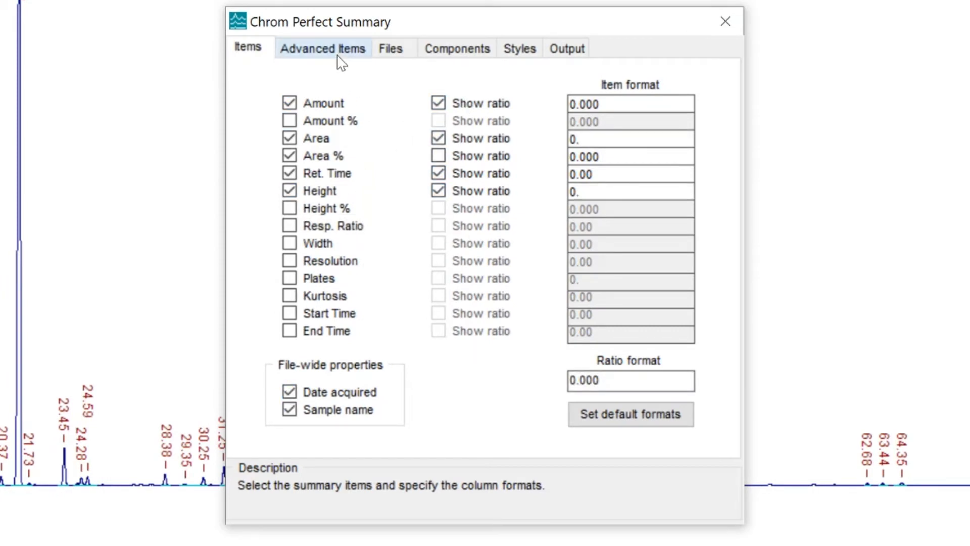
click(390, 48)
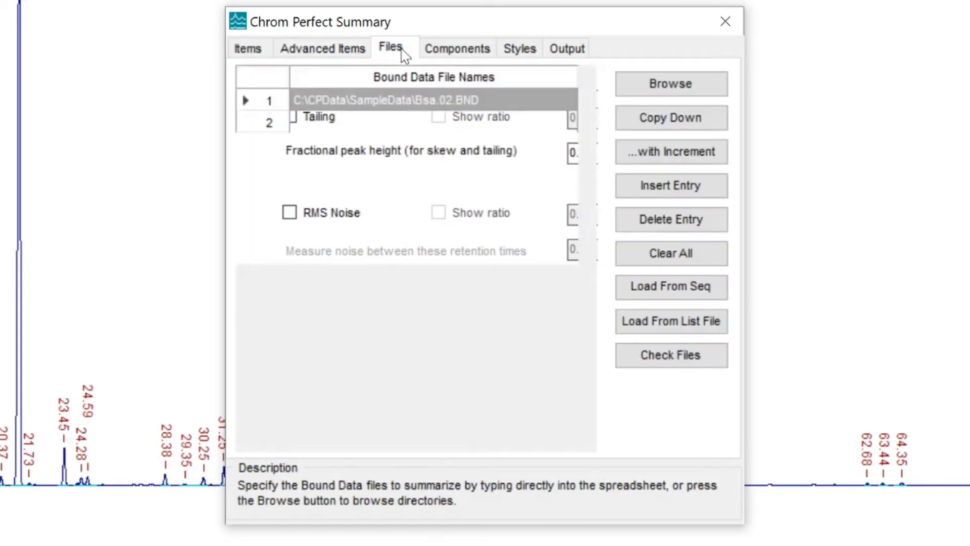
click(457, 47)
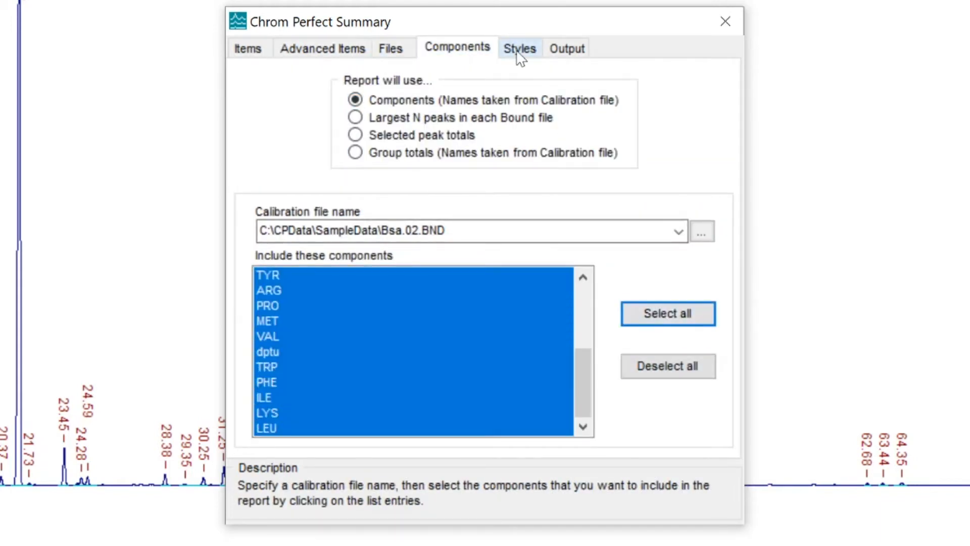
click(519, 47)
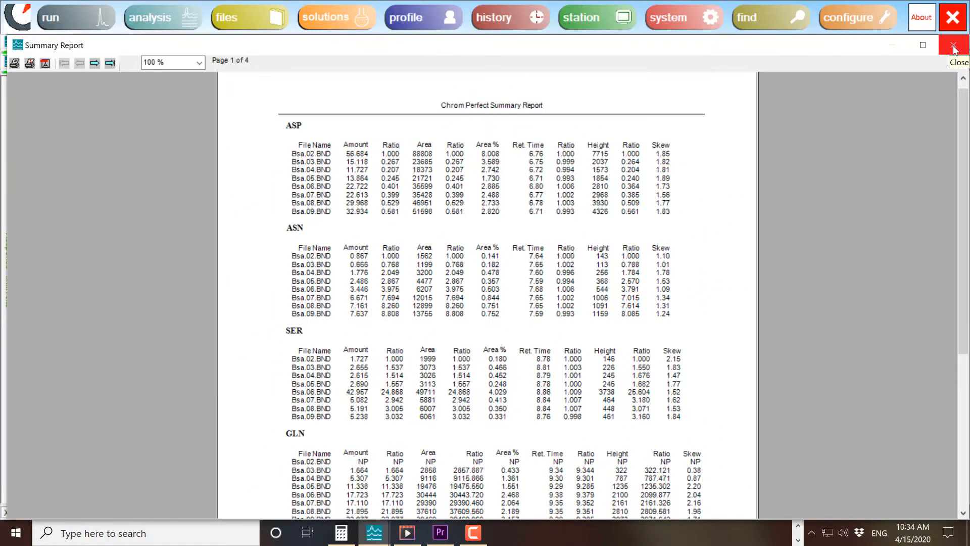
Export the Bsa summary results to an Excel workbook and return to the report preview.
click(954, 45)
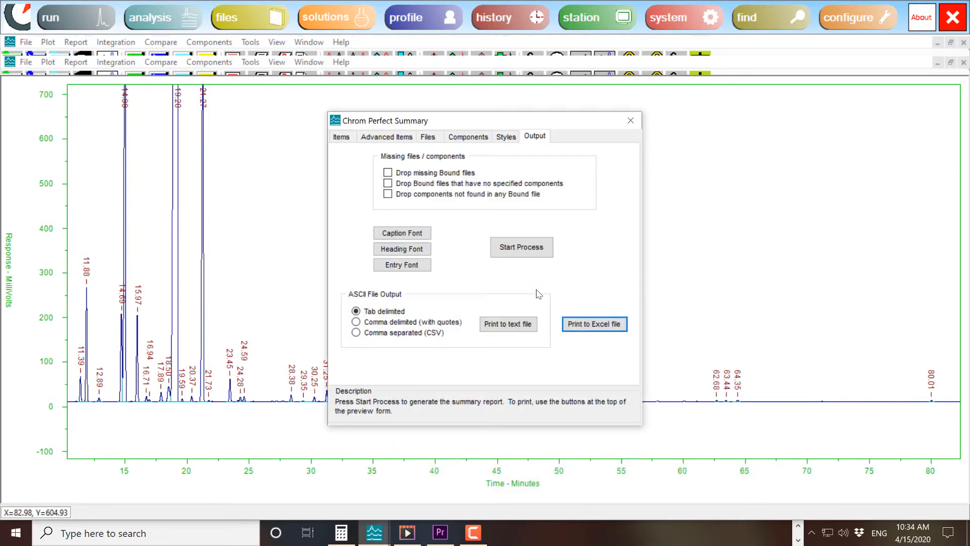
click(594, 324)
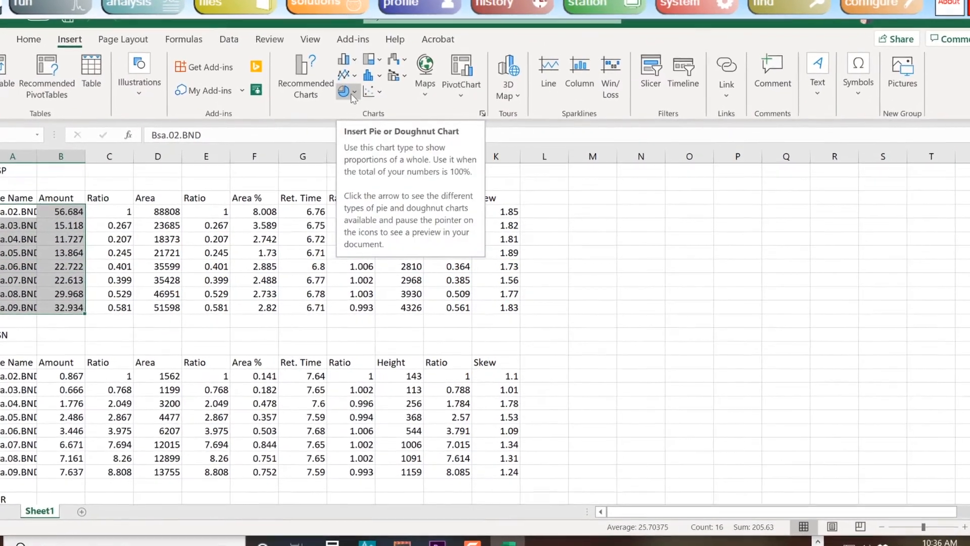
click(343, 91)
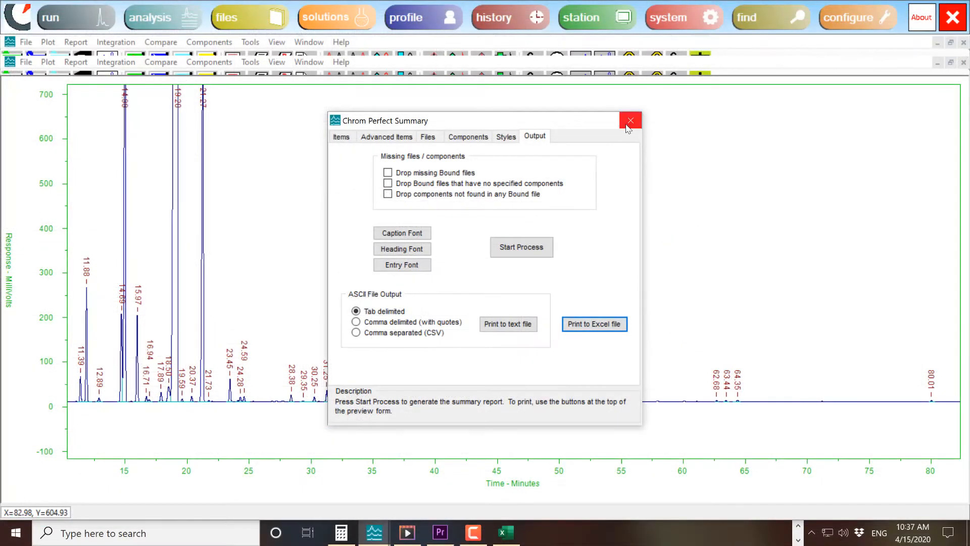
click(521, 247)
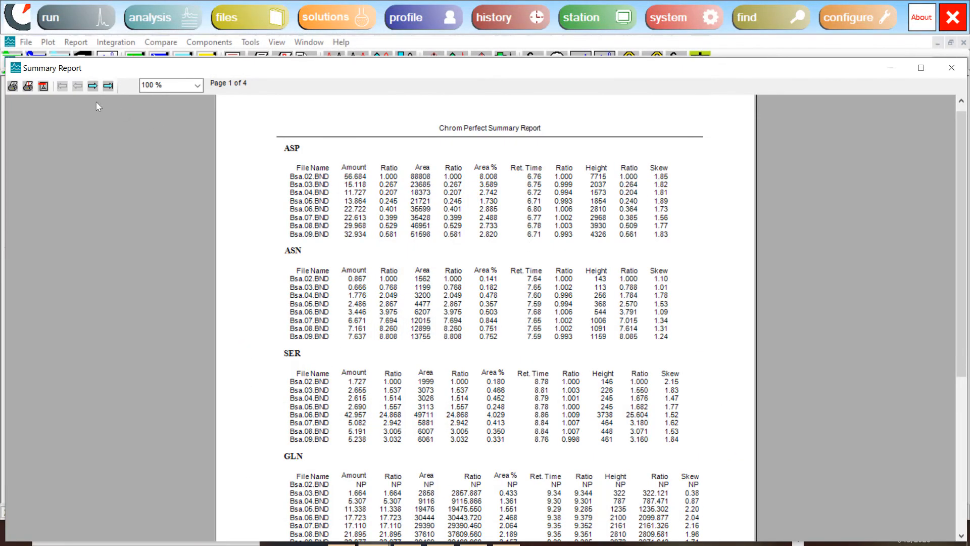